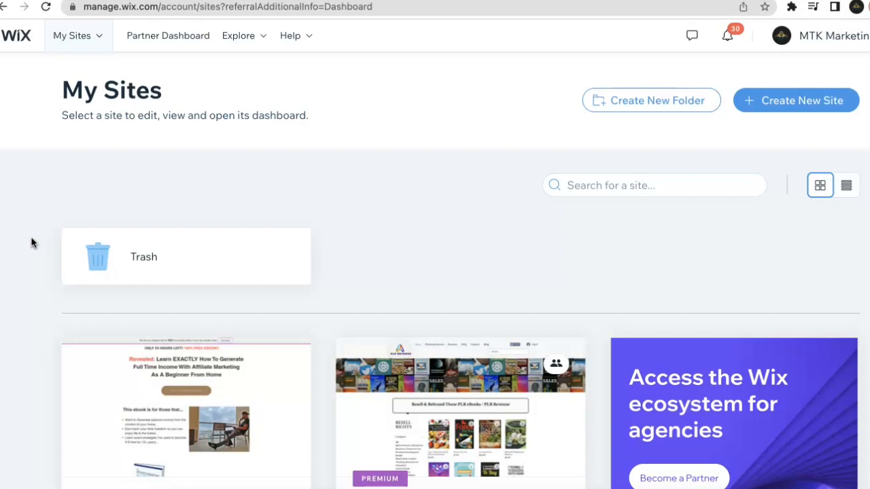
mouse_move(17, 351)
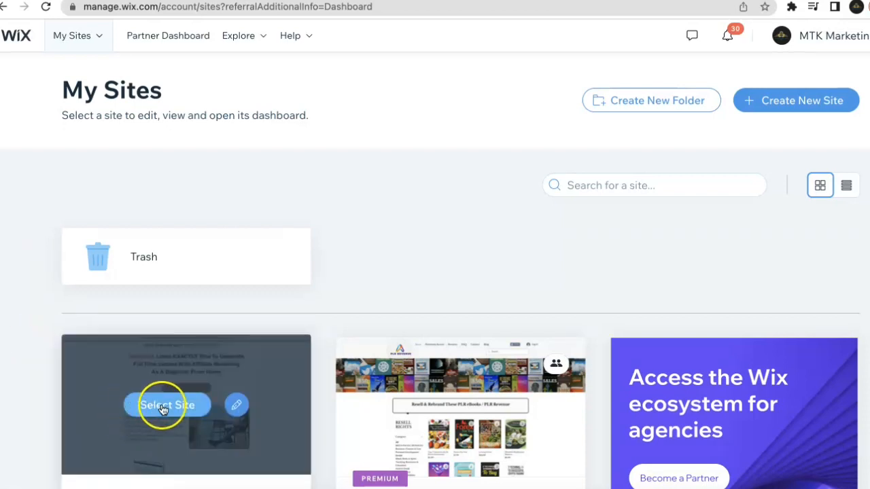
Select the ebook landing page site from My Sites to open its dashboard.
left_click(166, 405)
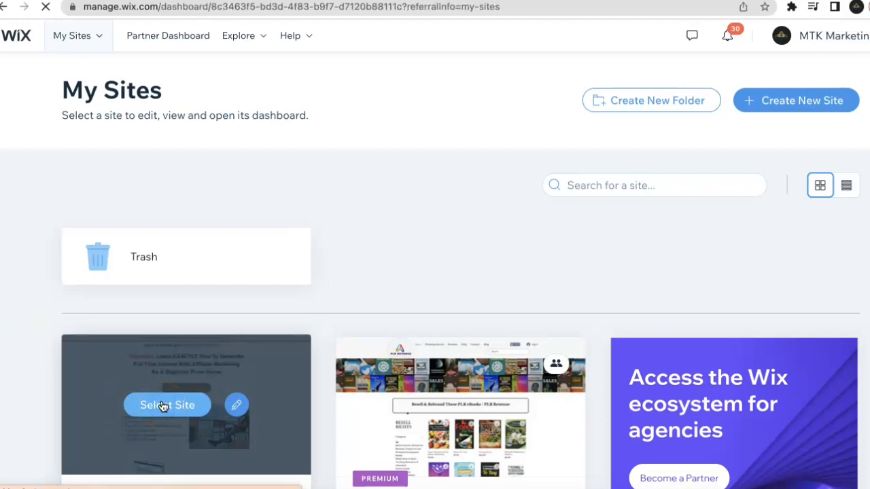
left_click(167, 405)
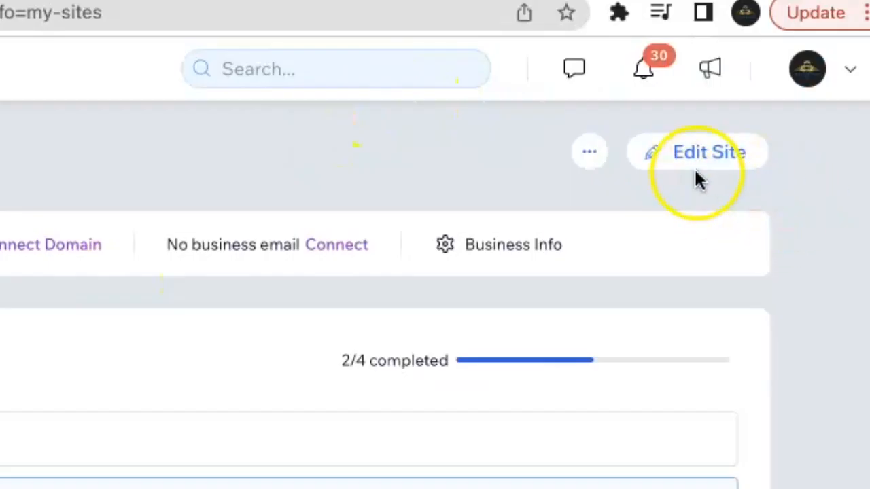
Open the ebook landing page in the Wix Editor and bring up the App Market.
left_click(709, 152)
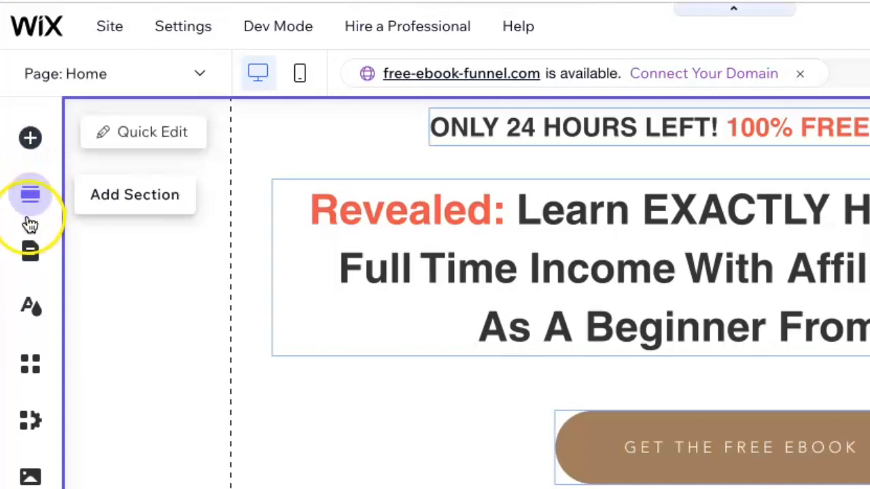
mouse_move(30, 364)
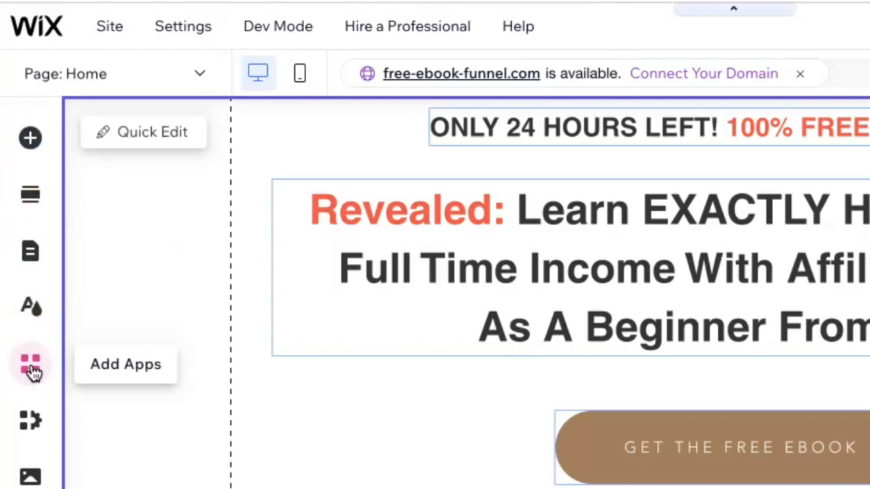
left_click(30, 364)
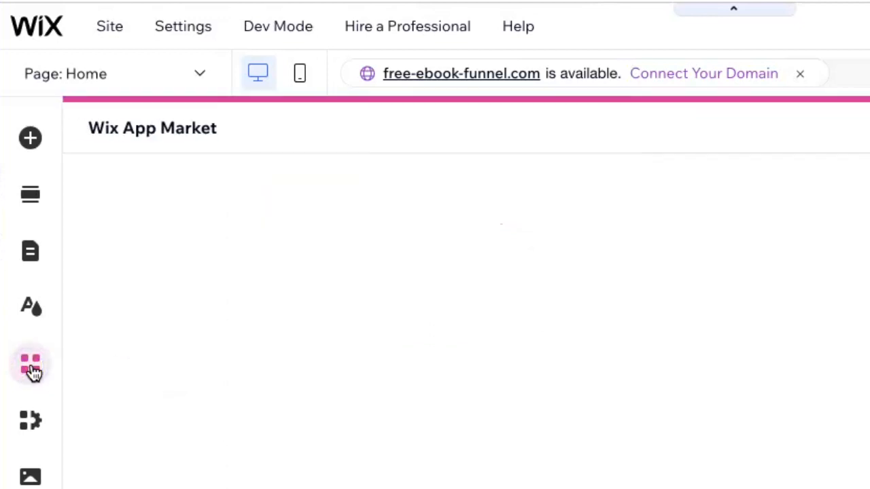
left_click(30, 363)
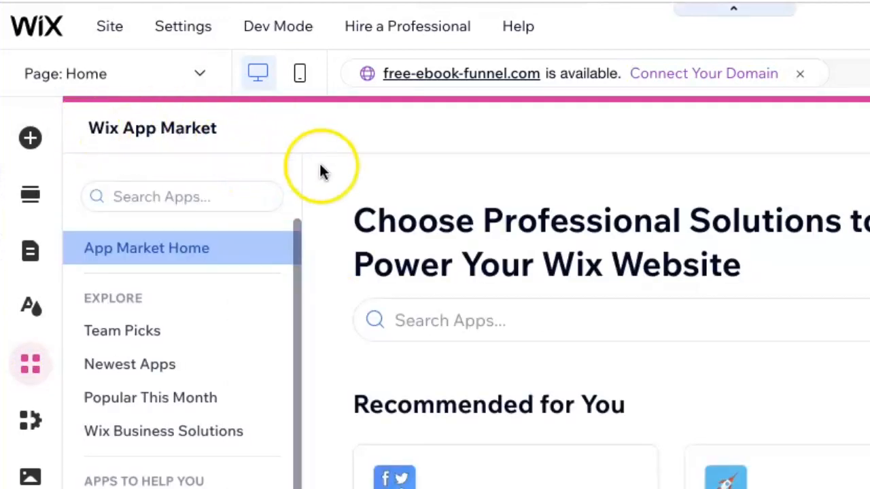
Search the App Market for 'slider' and open the Video & Image Slider Gallery page.
left_click(181, 197)
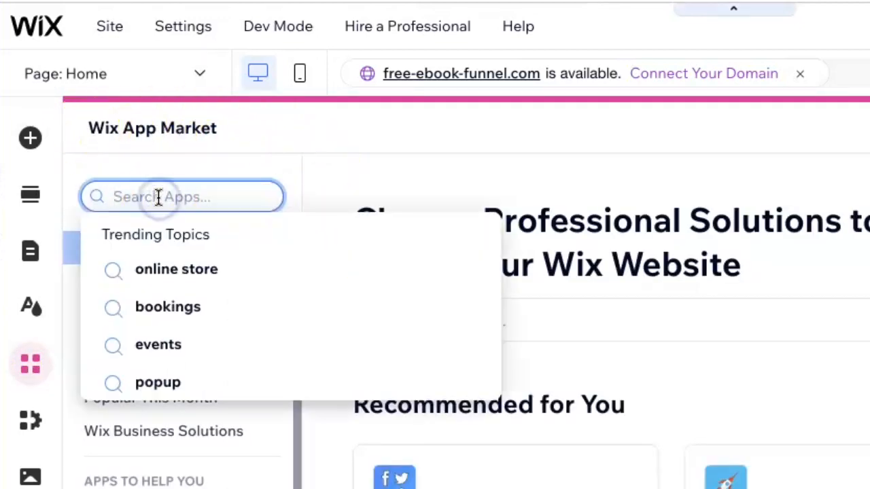
type("slider")
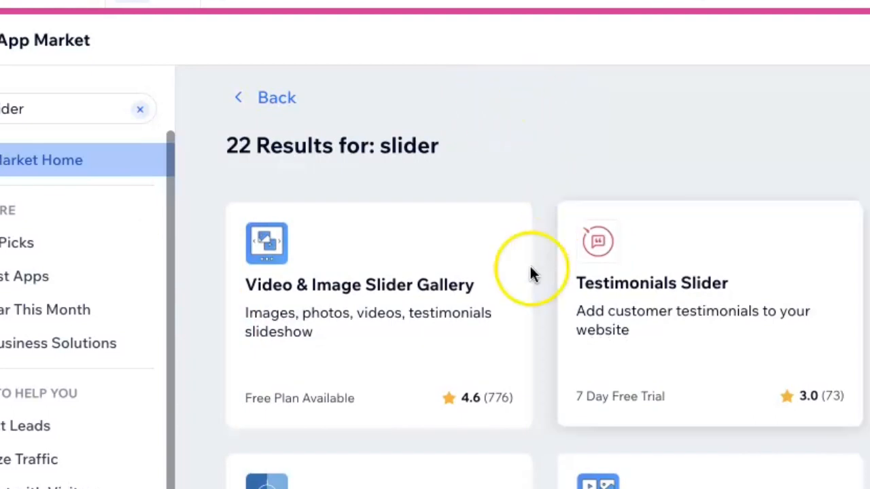
mouse_move(352, 335)
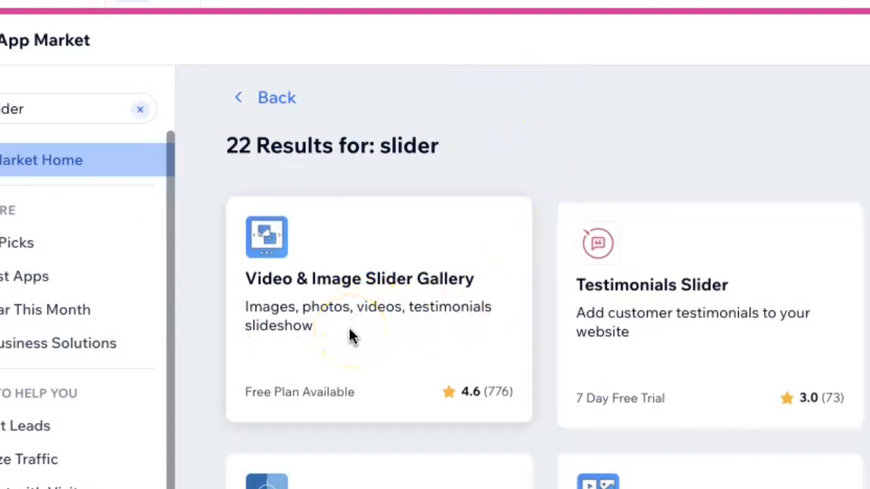
left_click(359, 278)
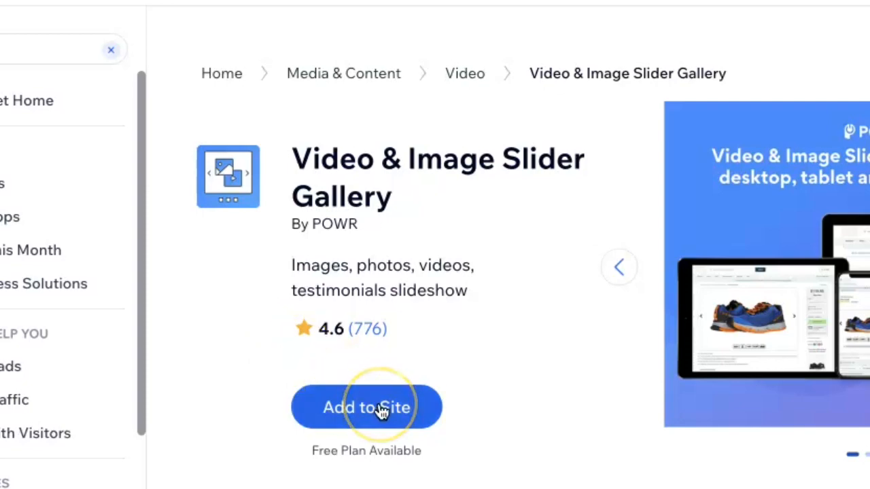
Add the Video & Image Slider Gallery to the site, agreeing to its permissions.
left_click(366, 408)
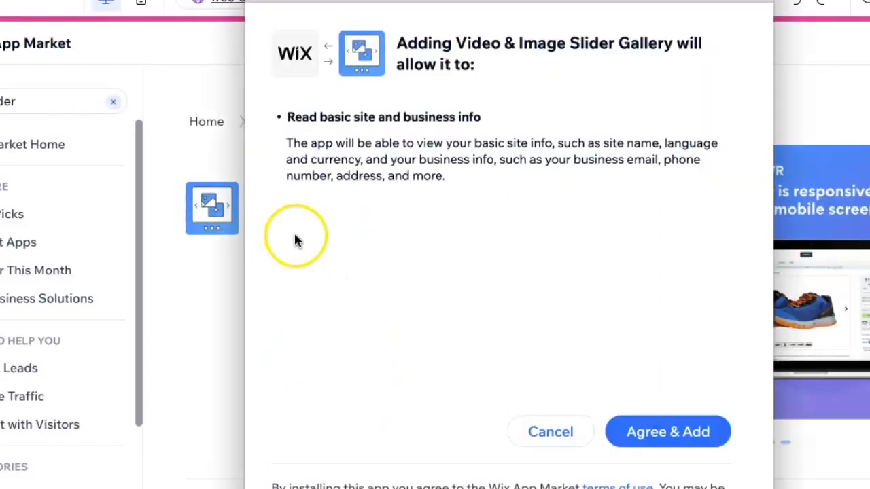
mouse_move(679, 432)
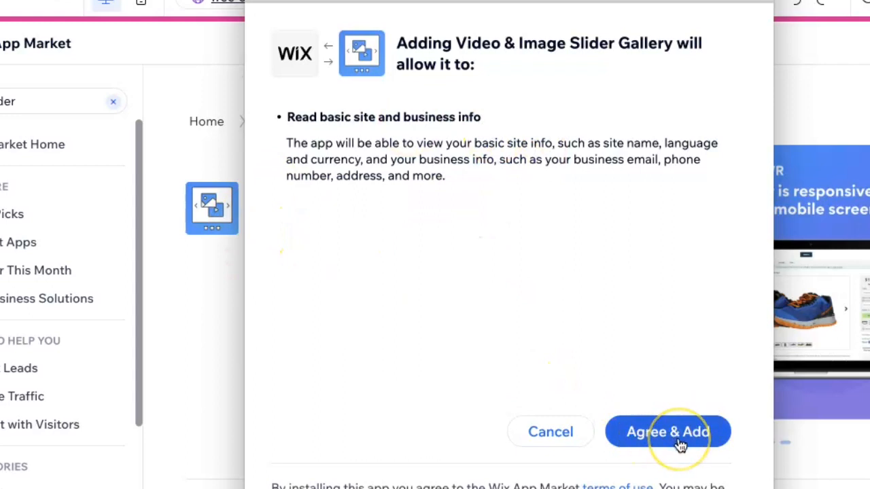
left_click(667, 432)
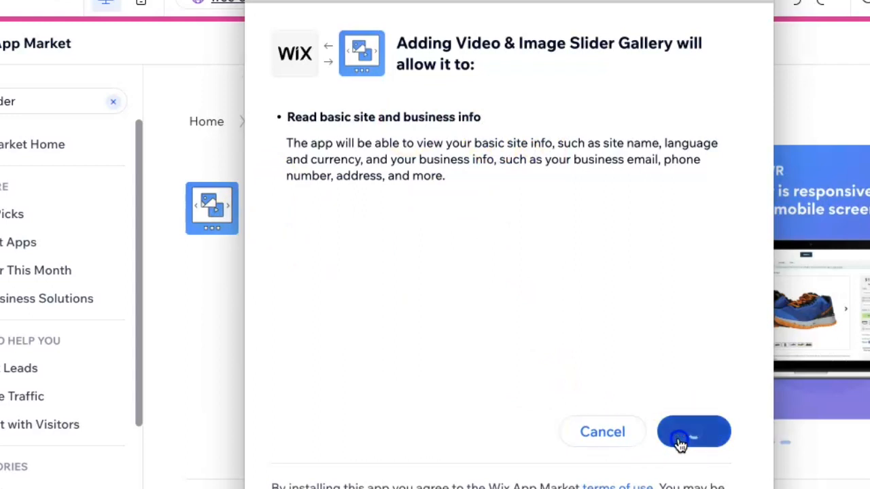
left_click(693, 431)
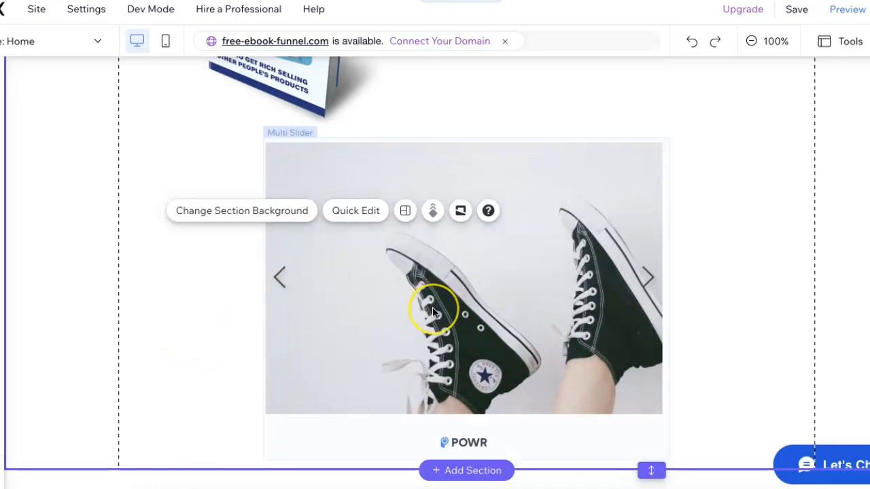
Delete the first image slide from the Multi Slider's Content settings, leaving two.
left_click(647, 277)
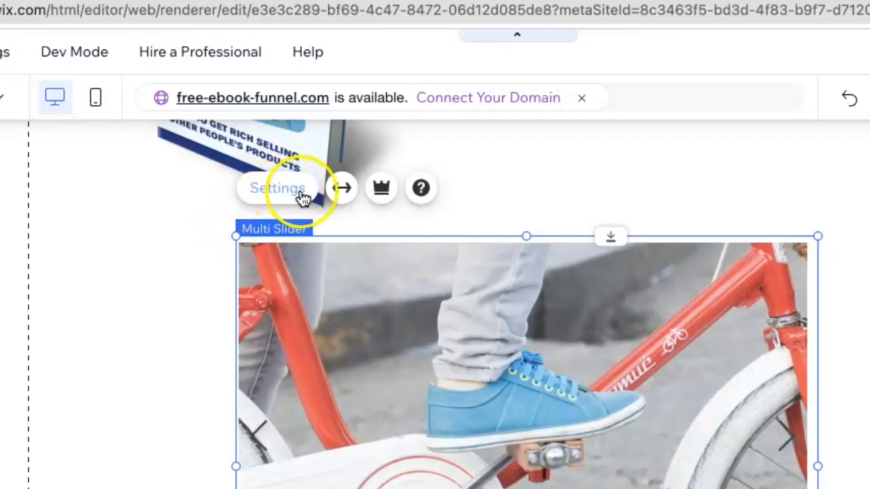
left_click(277, 188)
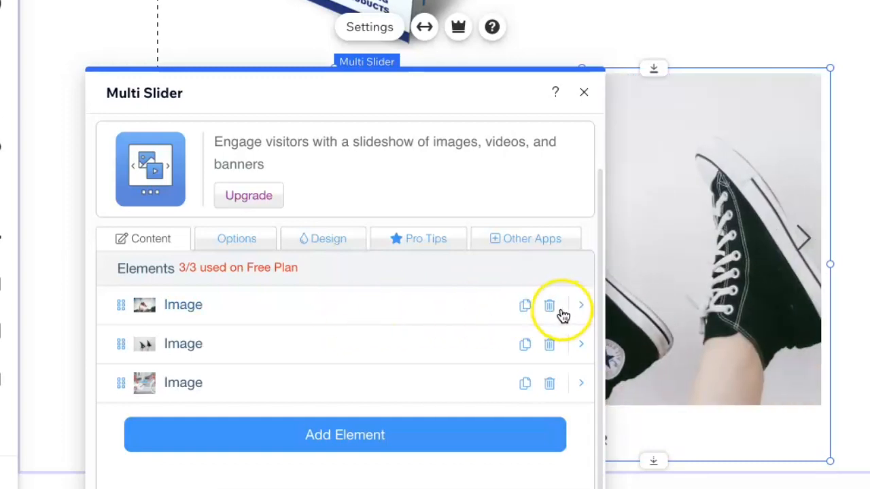
left_click(549, 305)
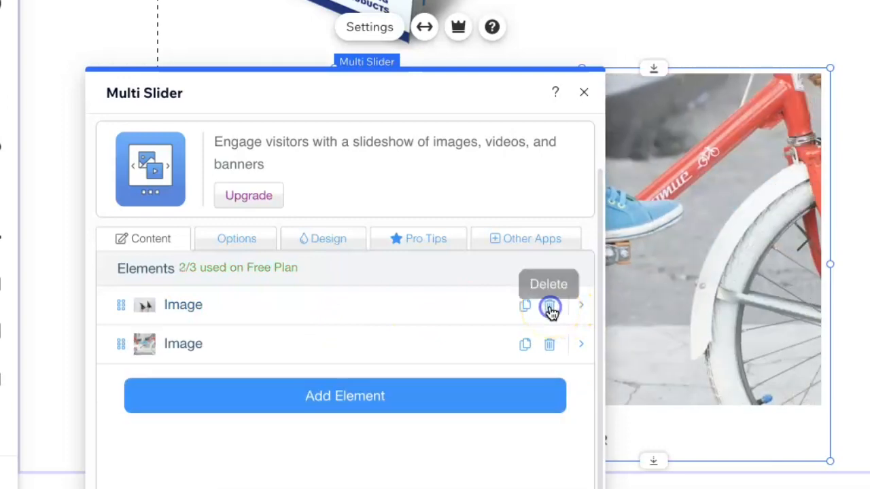
mouse_move(326, 301)
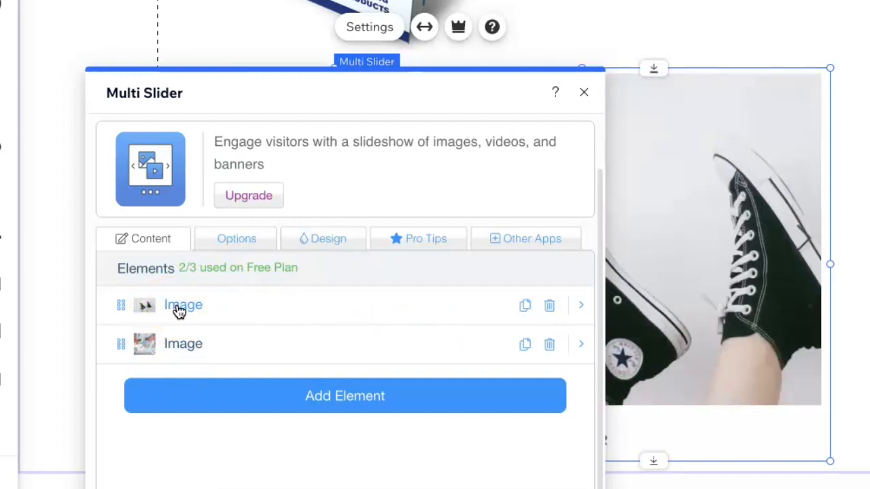
Open the sneakers slide's image and launch Replace Image to reach the media library.
left_click(182, 304)
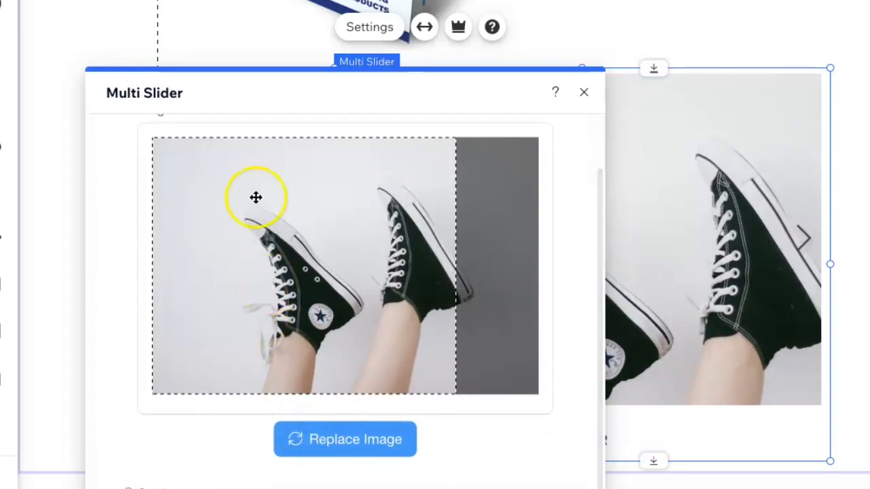
left_click(344, 439)
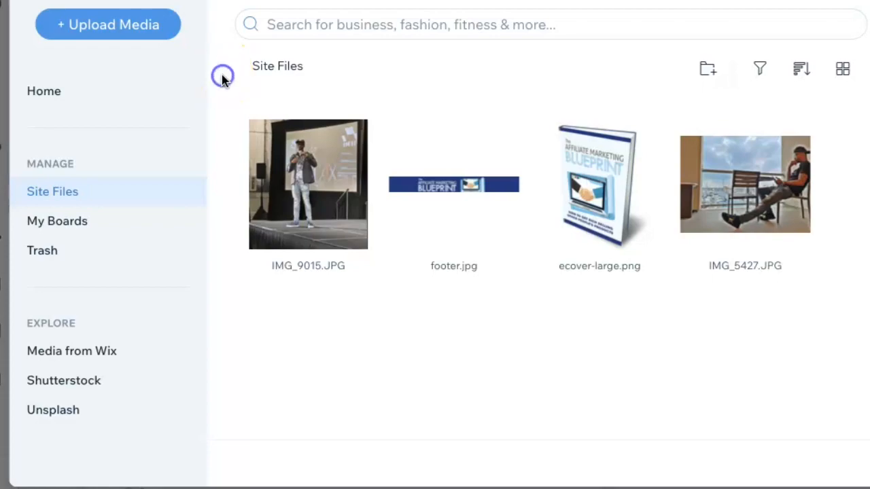
Swap the sneakers photo for Wix's dried-grasses stock photo and recentre its crop.
left_click(107, 25)
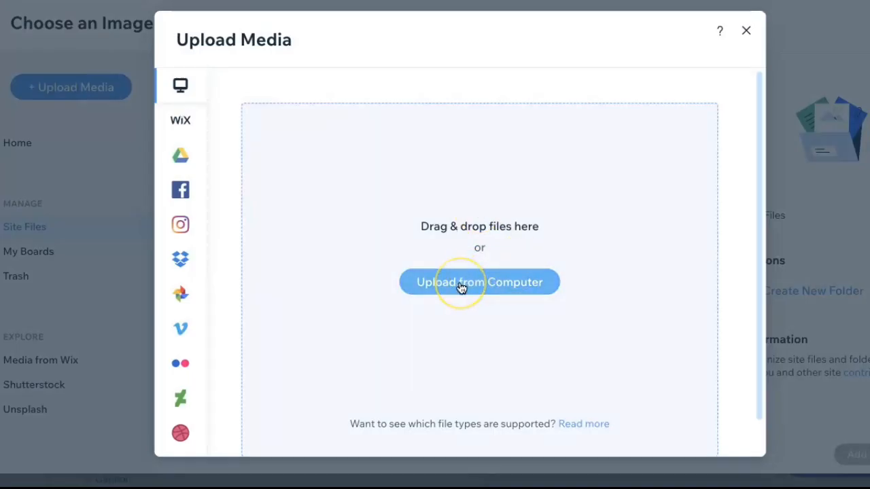
left_click(479, 282)
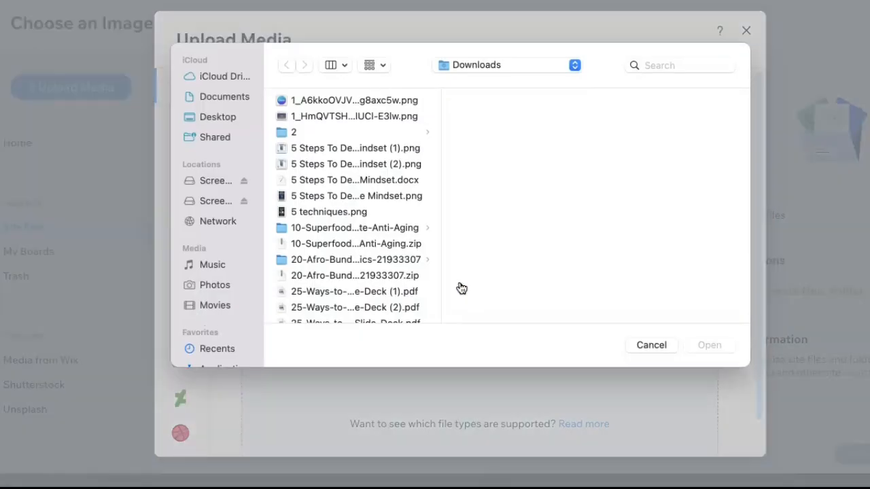
mouse_move(495, 244)
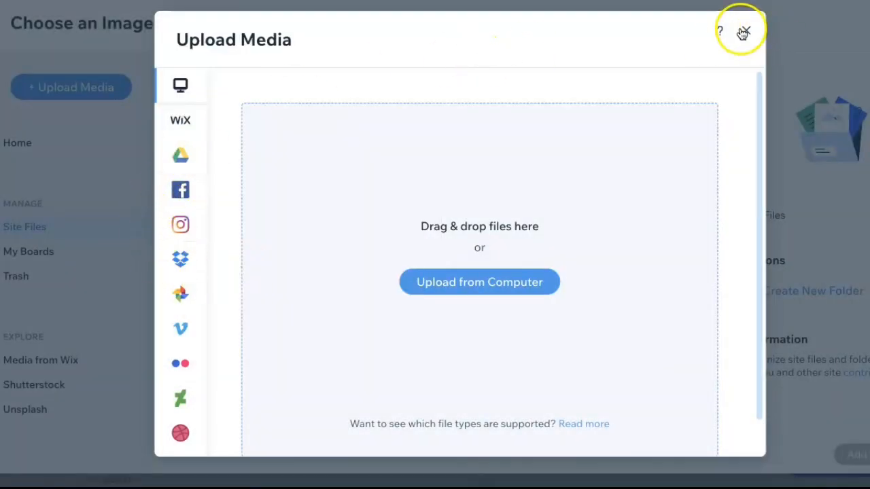
left_click(743, 32)
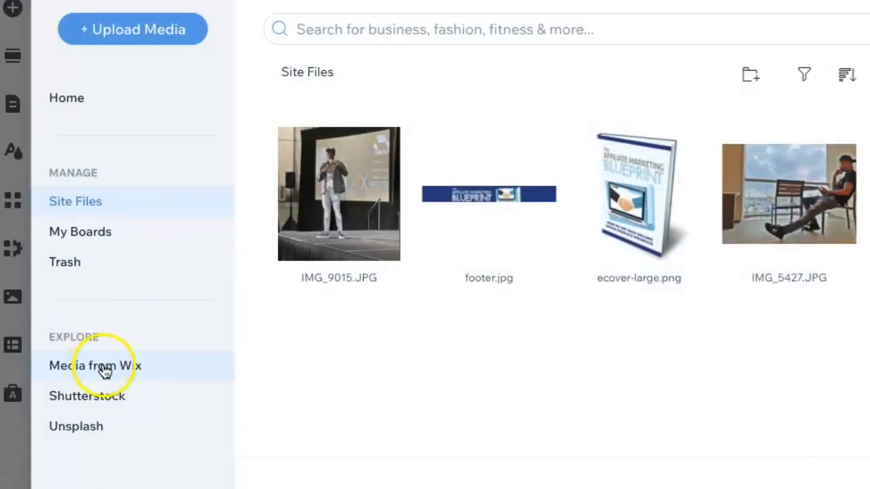
left_click(95, 366)
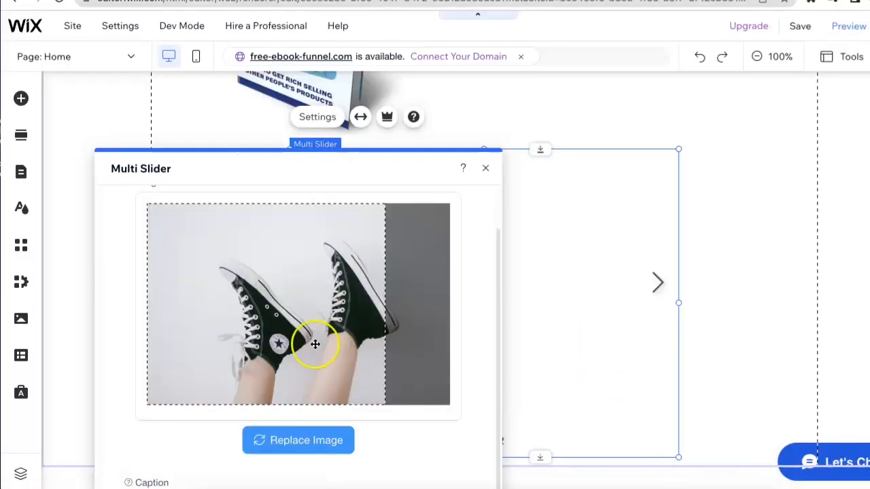
left_click(298, 440)
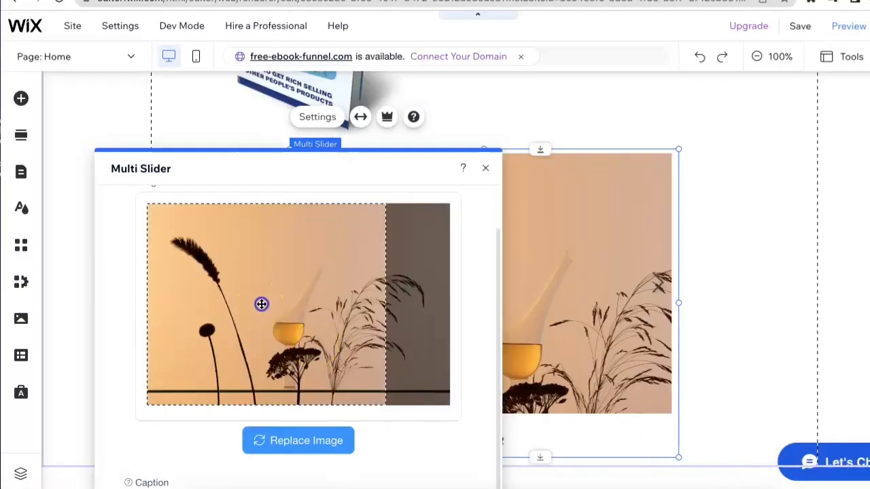
left_click_drag(262, 304, 289, 314)
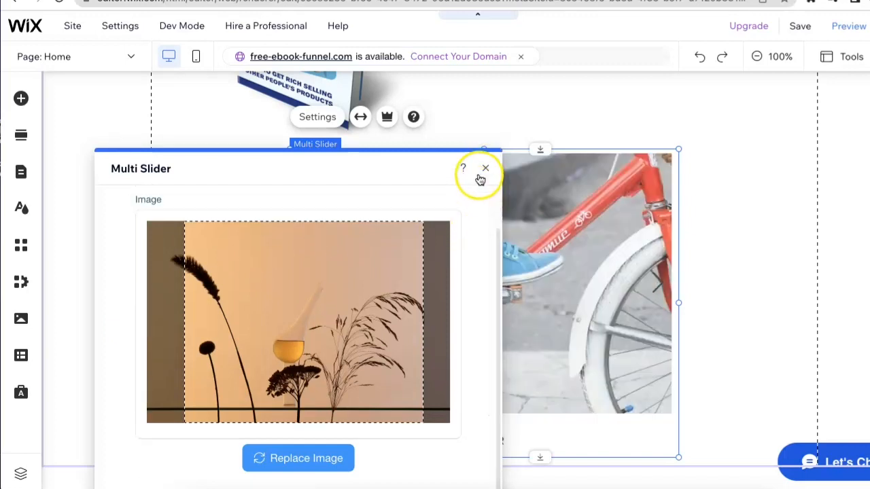
Replace the second slide's bicycle image with the Working in Cafe stock photo.
left_click(485, 168)
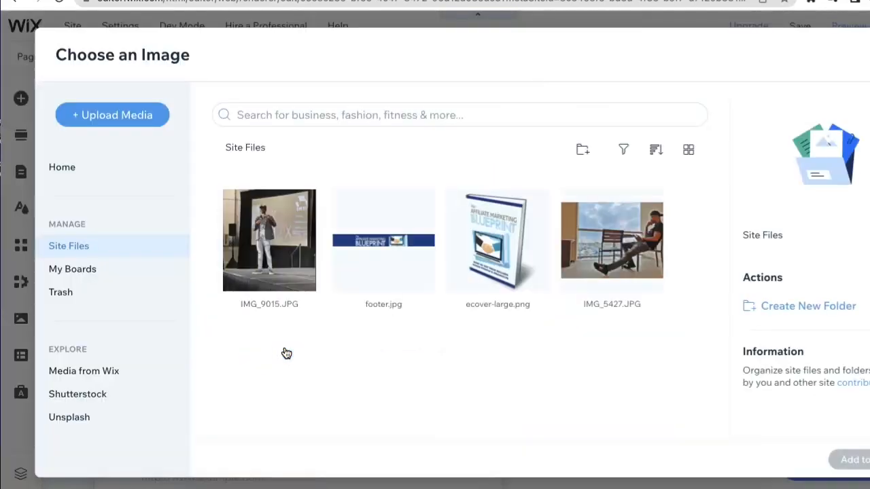
left_click(83, 371)
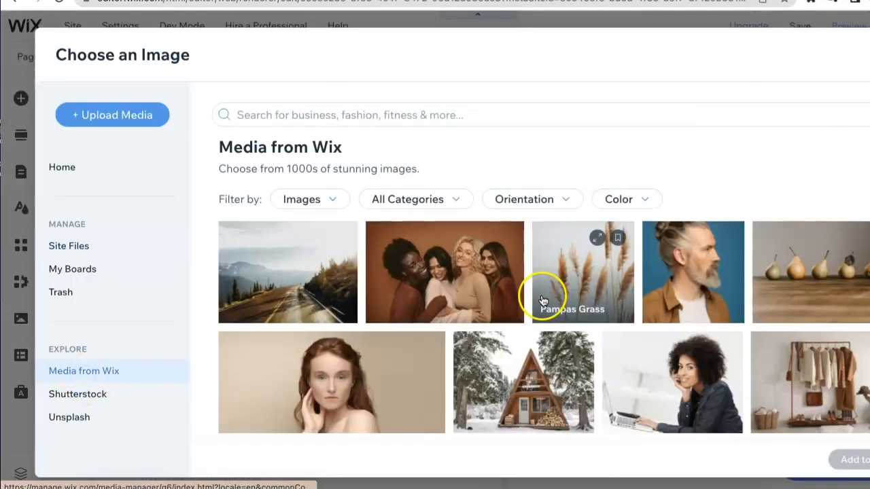
scroll("down", 3)
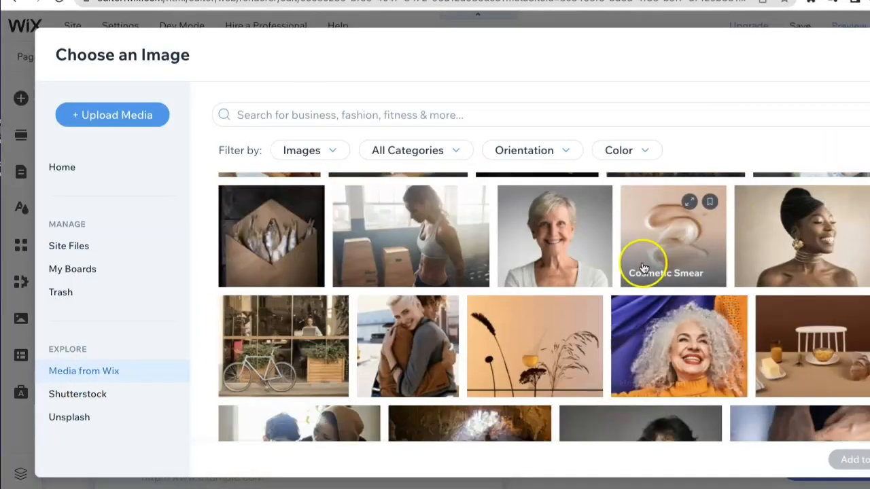
mouse_move(288, 341)
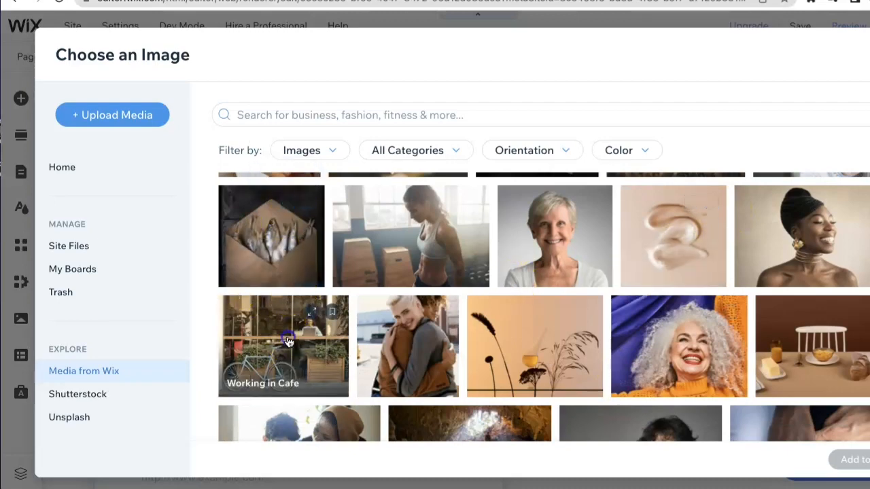
left_click(284, 346)
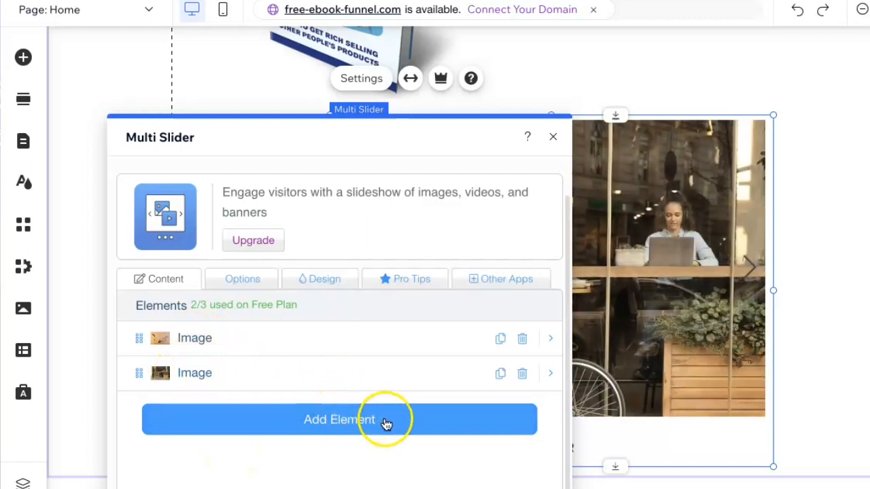
Add a new image element using Wix's grocery store shoppers stock photo.
left_click(339, 419)
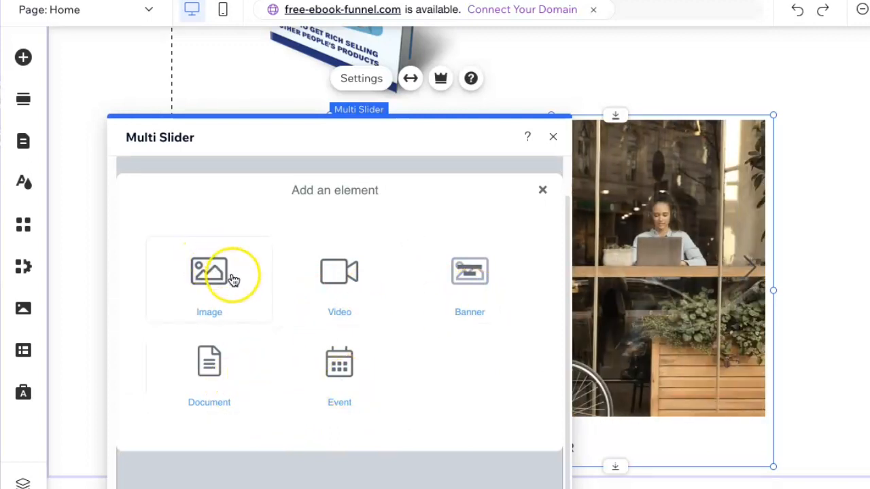
left_click(209, 272)
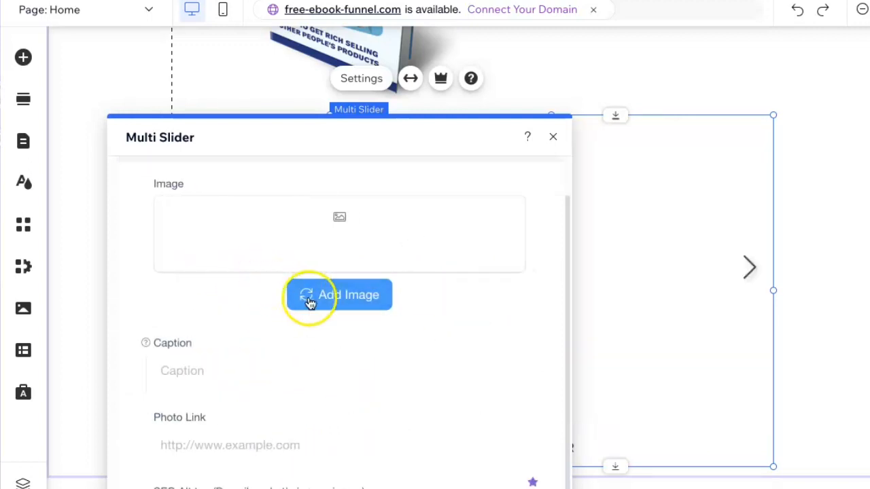
left_click(337, 295)
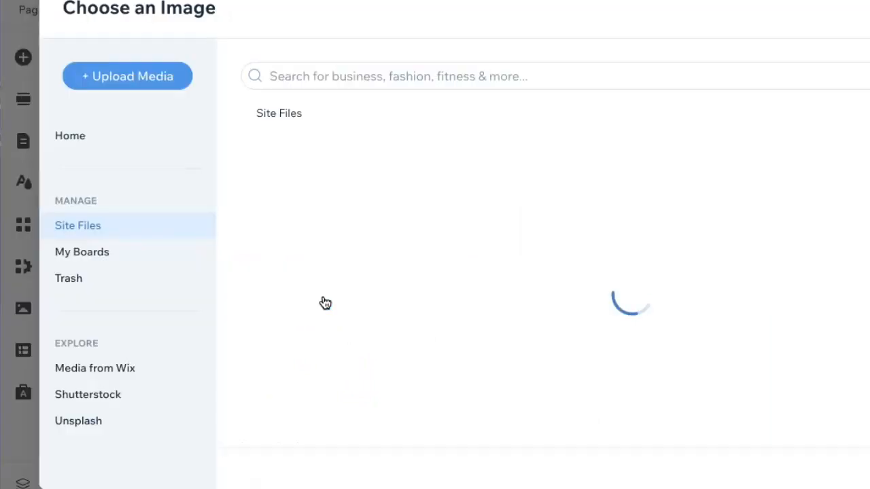
left_click(95, 368)
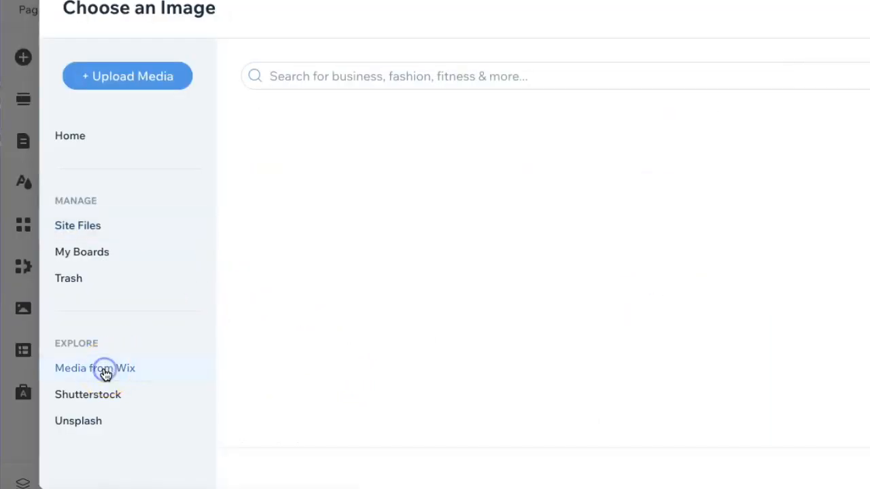
left_click(95, 368)
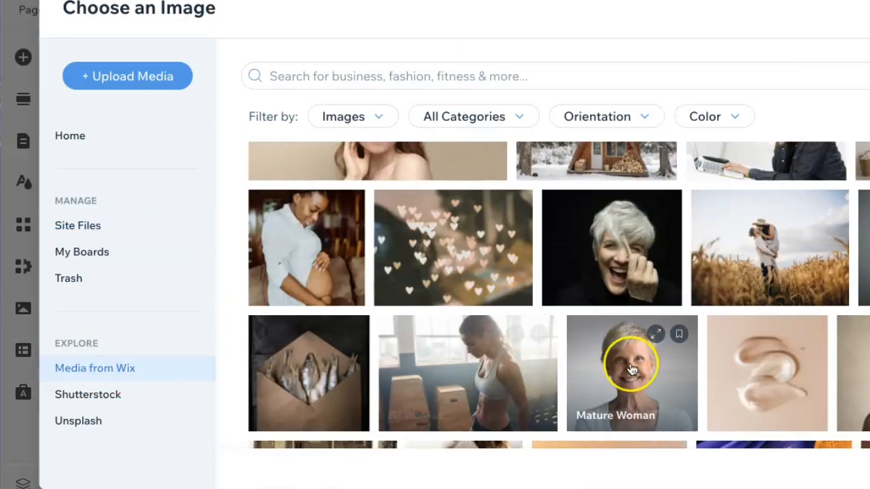
scroll("down", 3)
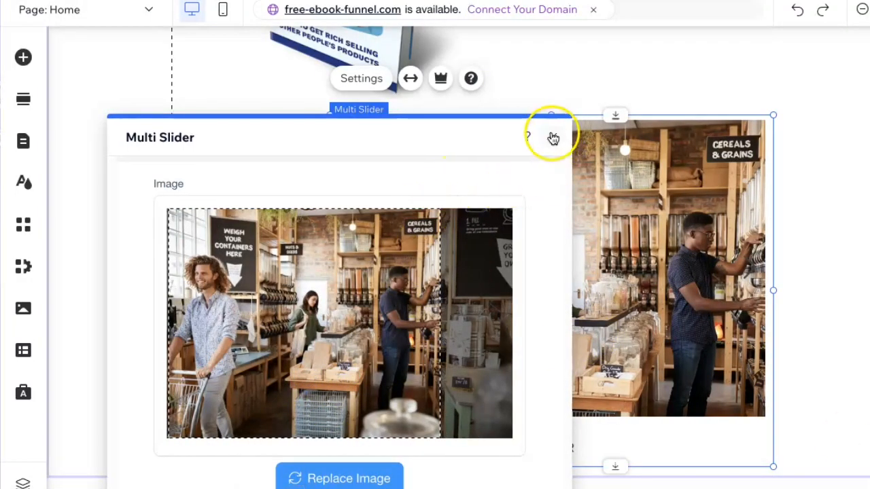
Close the Multi Slider settings, then save and publish the site.
left_click(553, 137)
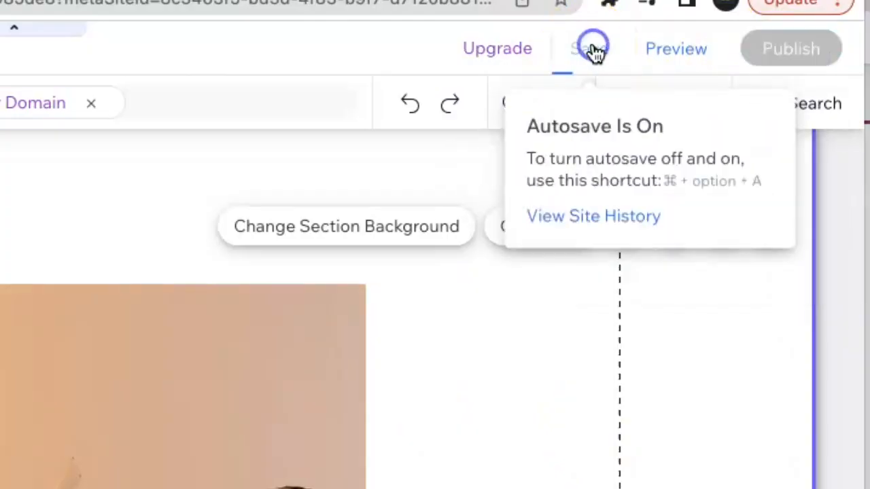
left_click(589, 48)
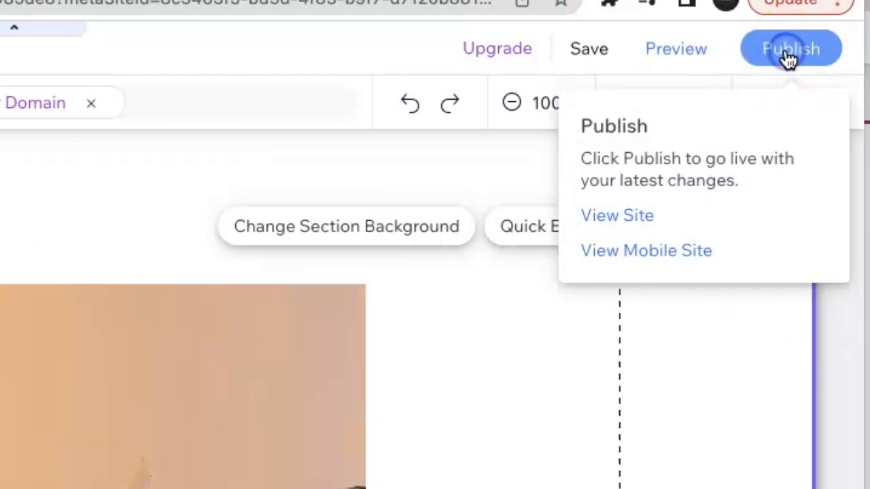
left_click(790, 48)
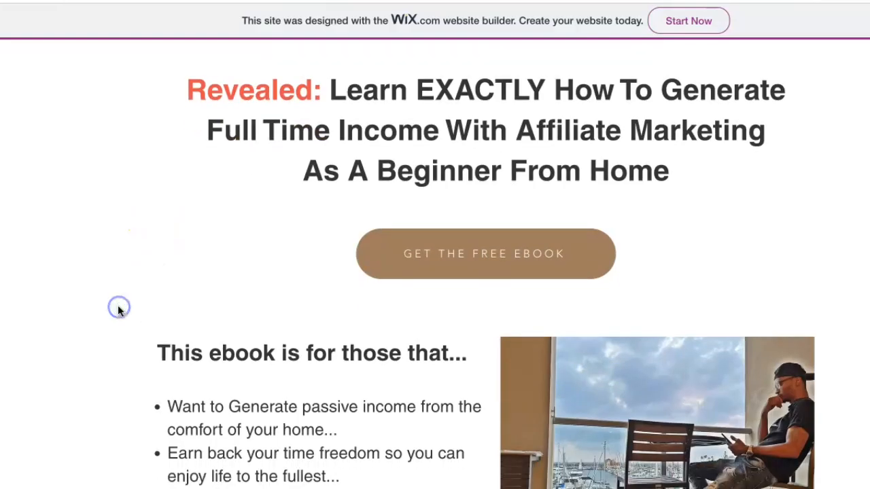
On the live site, step through the grasses, grocery store and café slides using the next arrow.
scroll("down", 3)
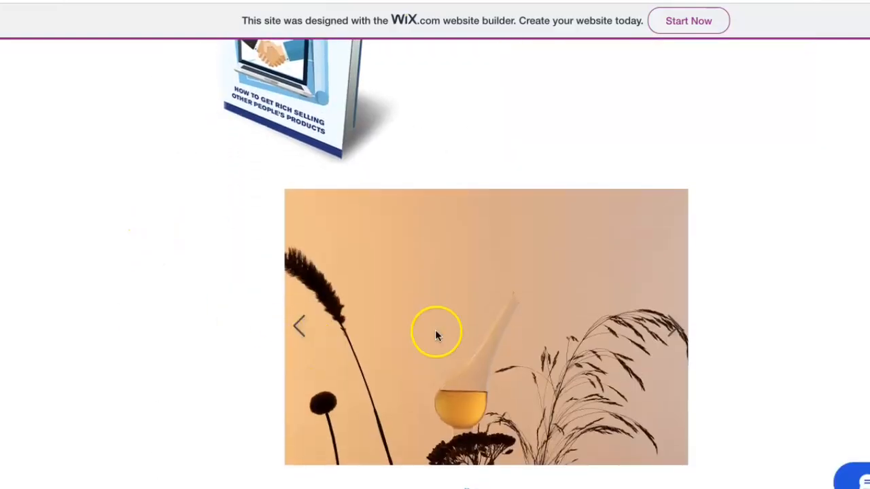
mouse_move(669, 401)
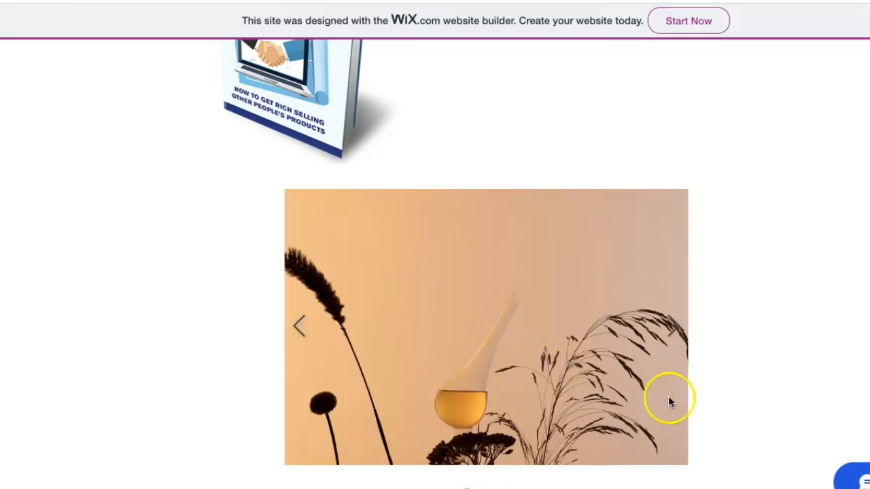
left_click(671, 327)
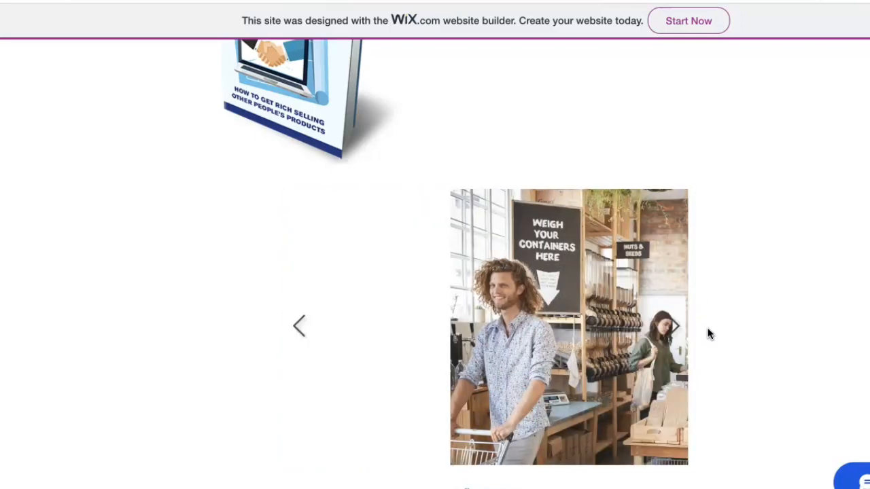
left_click(674, 325)
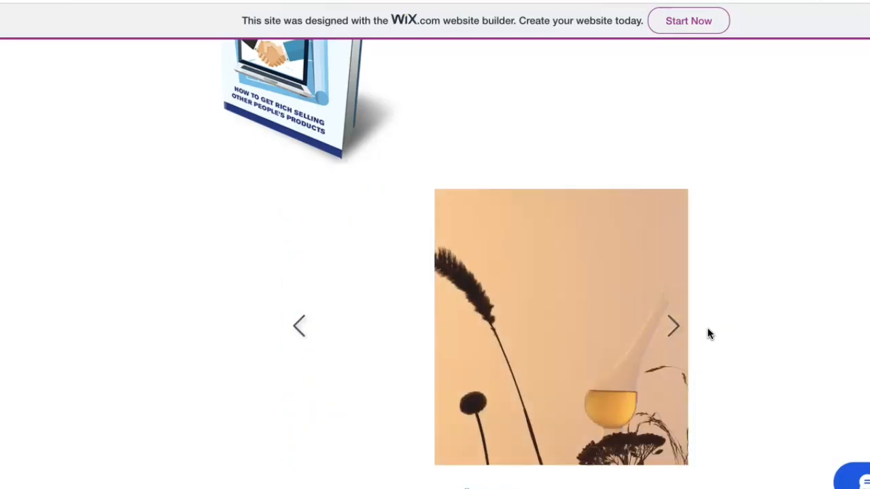
left_click(673, 327)
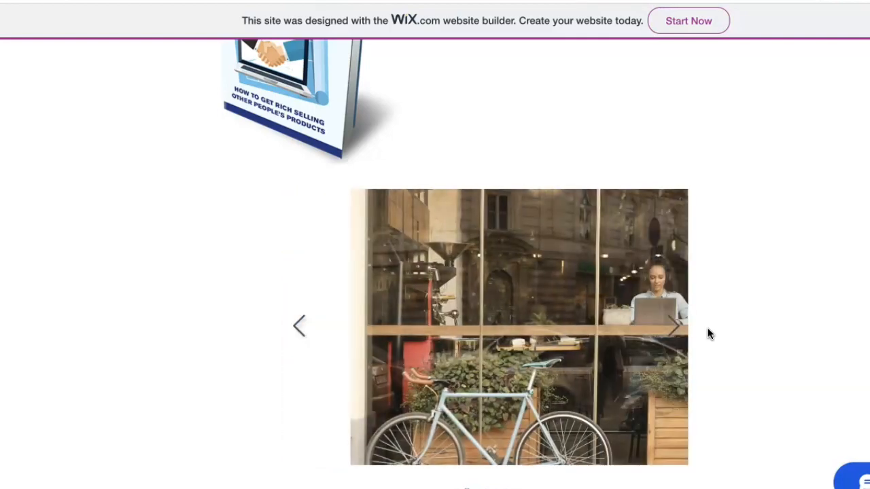
left_click(675, 325)
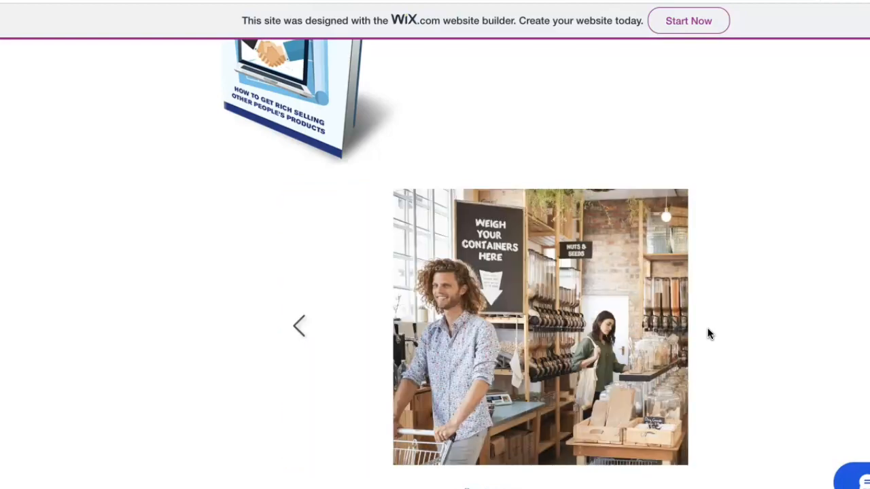
left_click(673, 325)
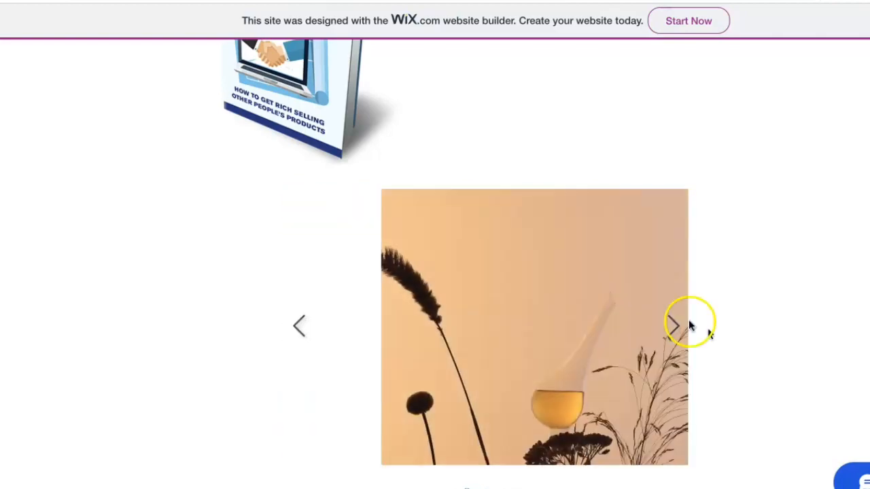